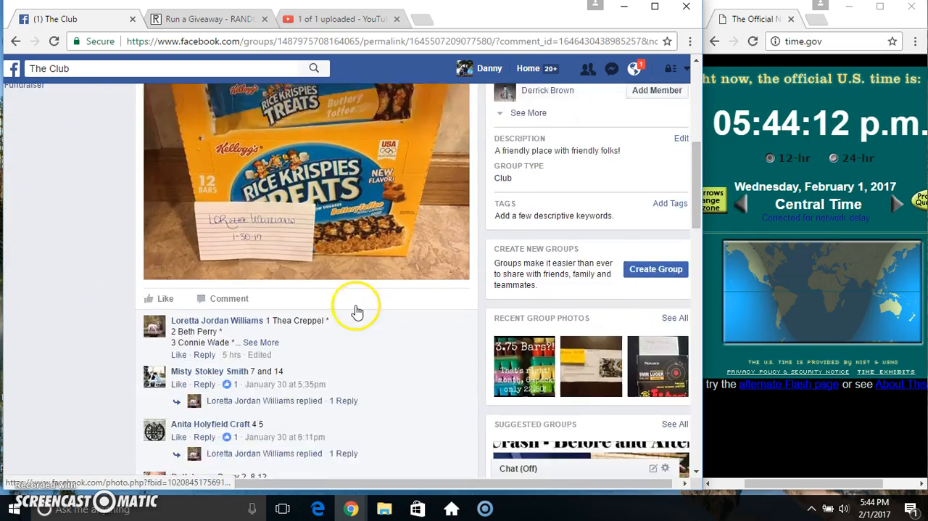
# Copy the 14-entry list from the group comment and post a new comment reading "live".
pyautogui.scroll(-3)
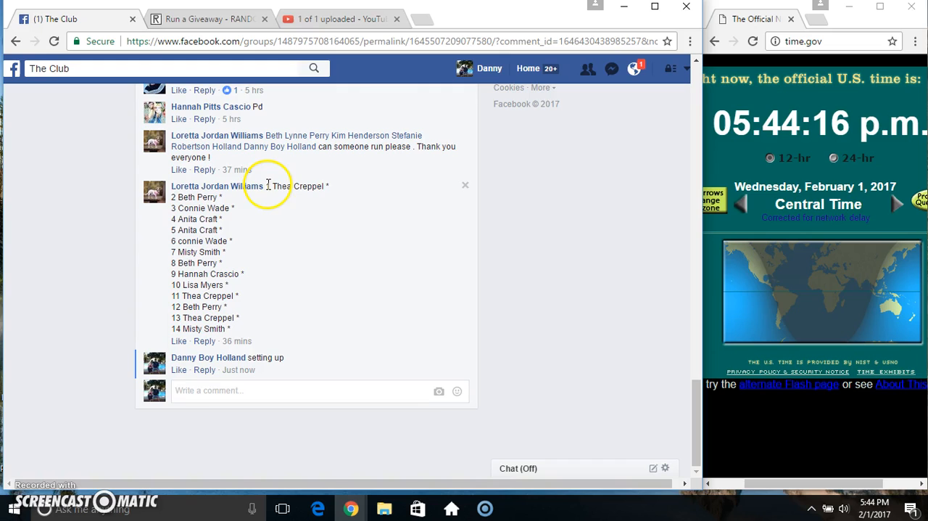
pyautogui.moveTo(264, 186); pyautogui.dragTo(258, 327)
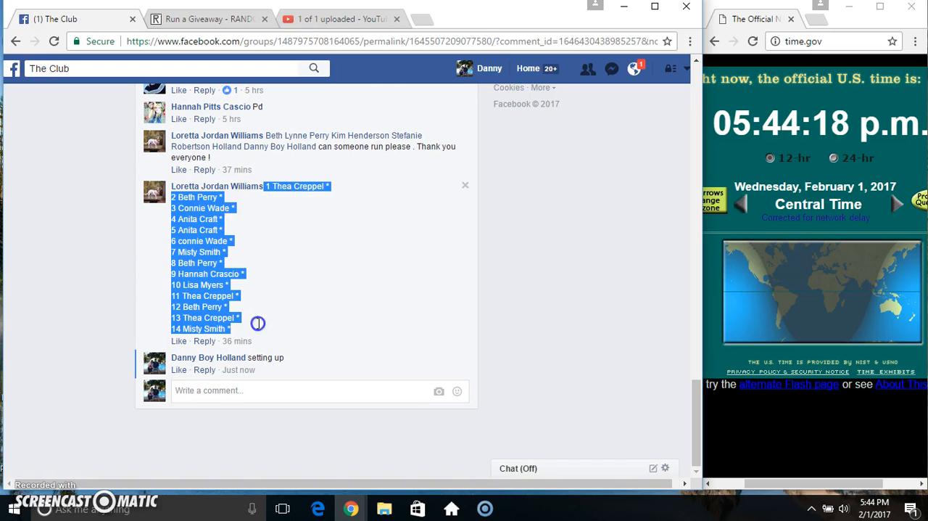
pyautogui.click(278, 390)
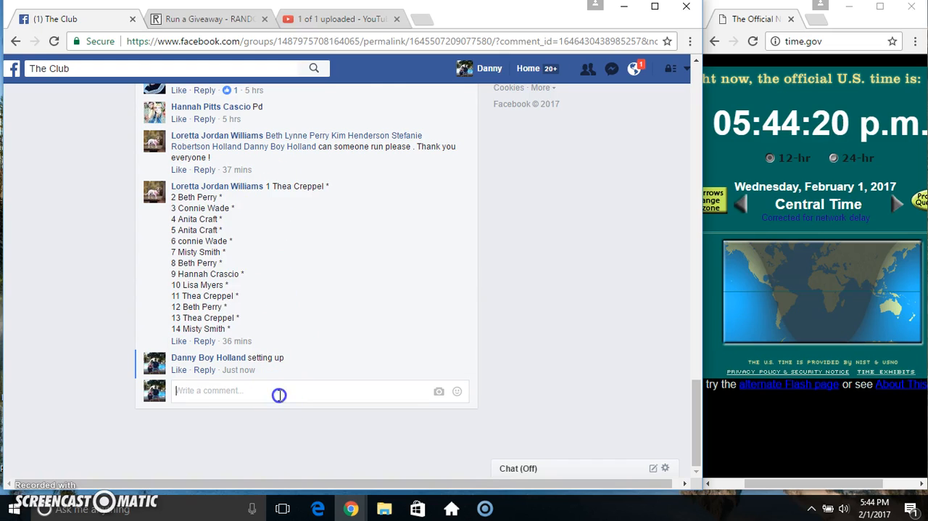
pyautogui.write('live')
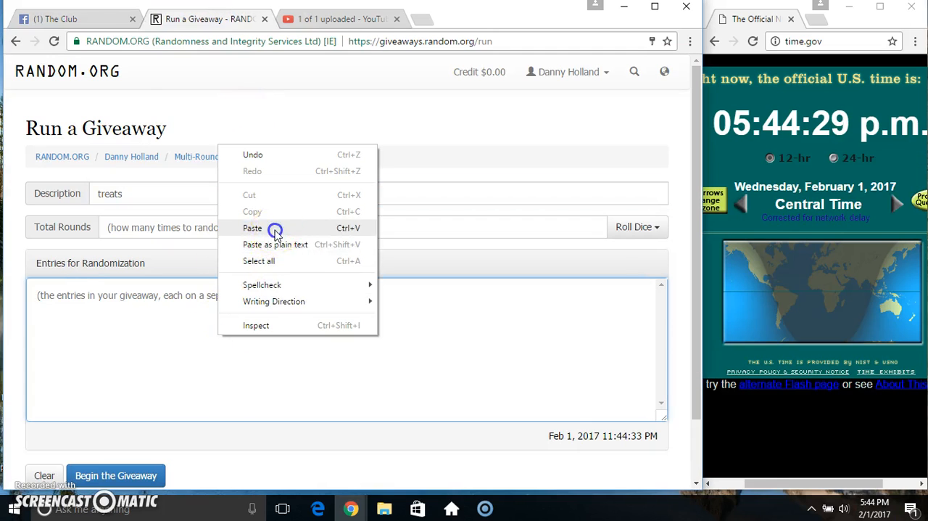
# Paste the 14 names as entries, roll dice for 4 rounds, and begin the giveaway.
pyautogui.click(252, 228)
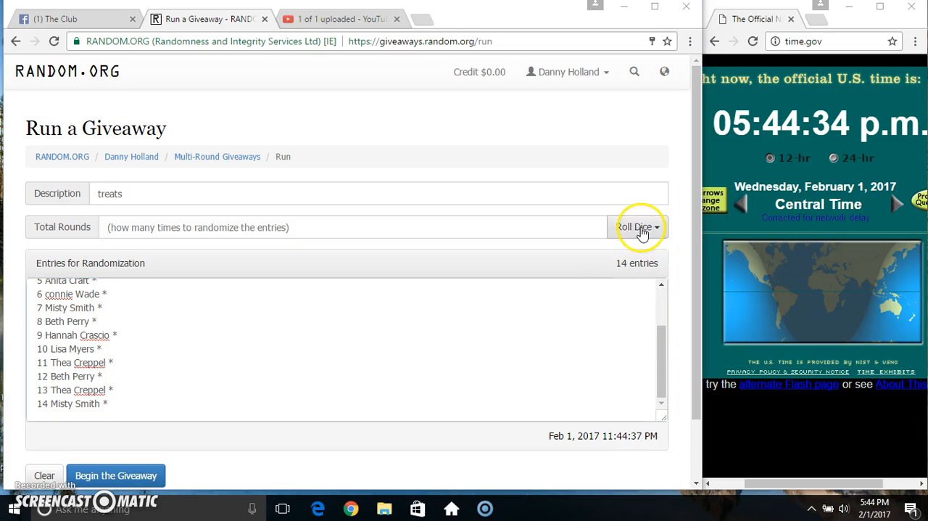
pyautogui.click(635, 226)
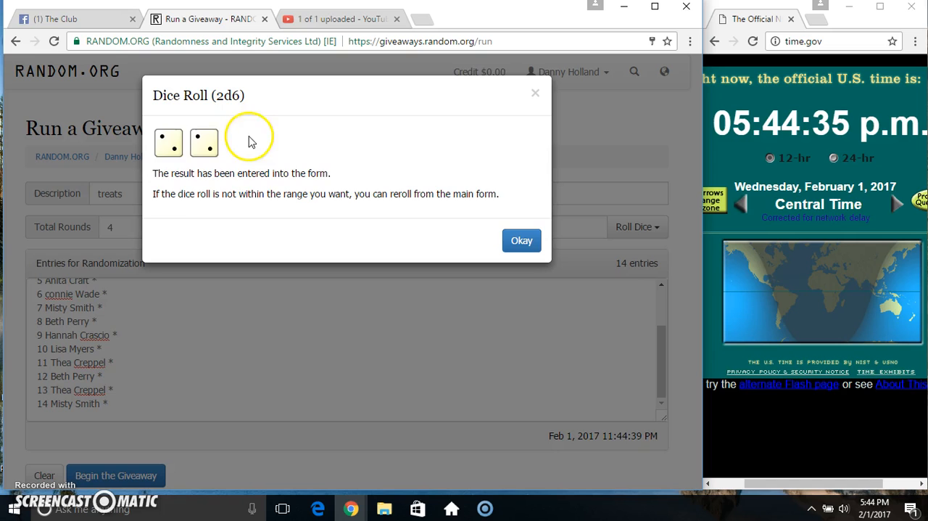
pyautogui.click(522, 241)
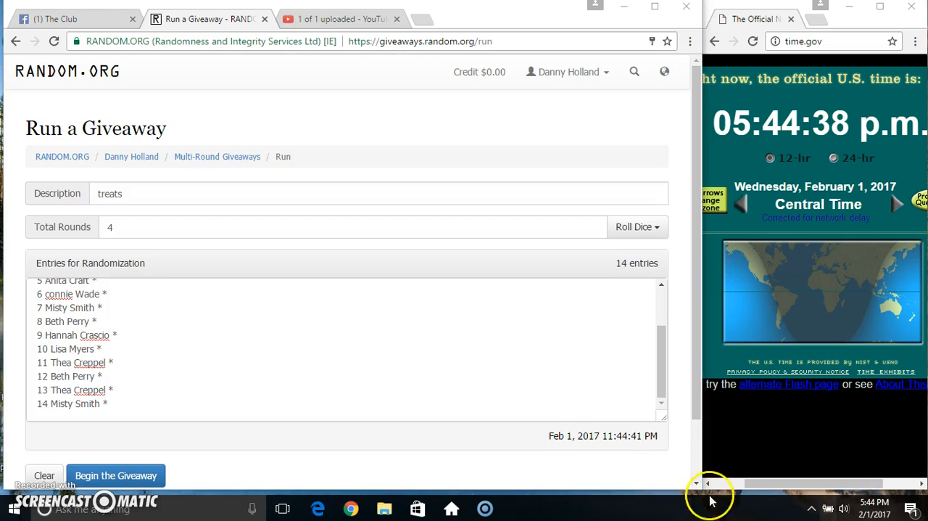
pyautogui.click(116, 476)
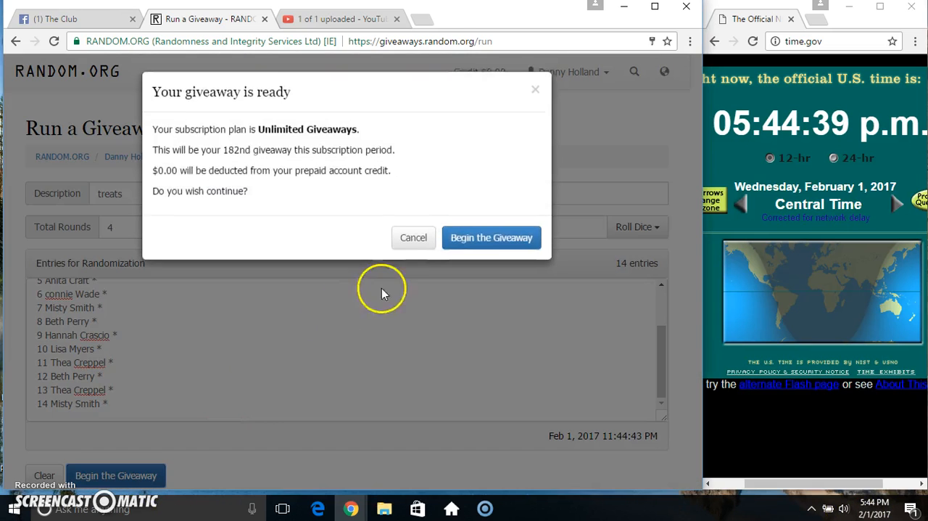
pyautogui.click(491, 238)
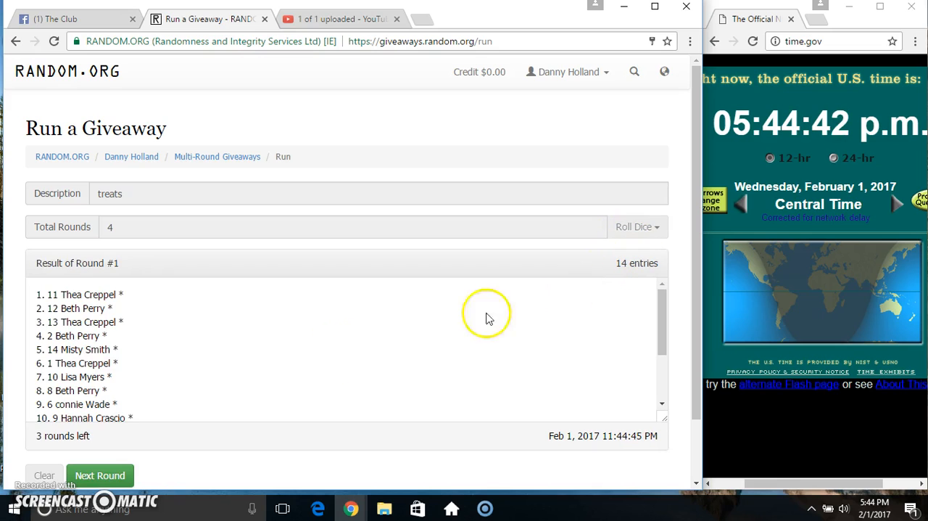
pyautogui.click(100, 476)
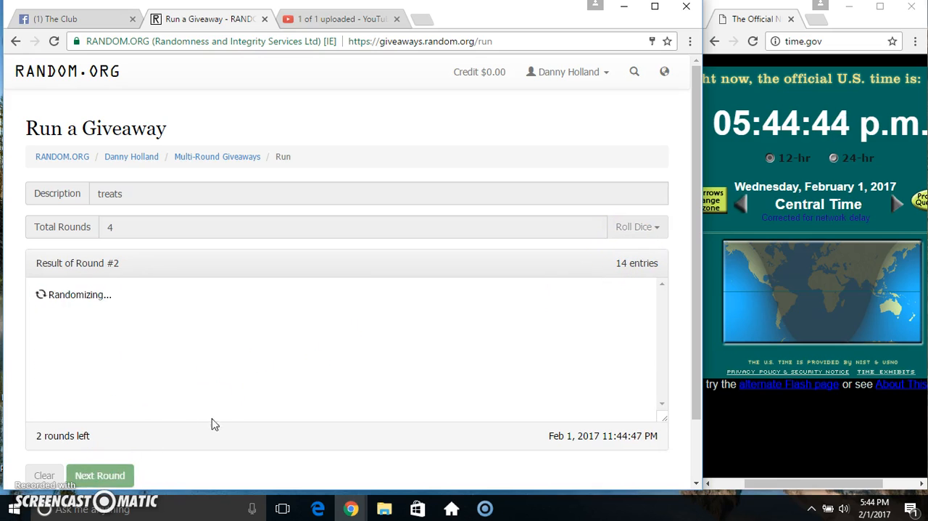
pyautogui.click(99, 476)
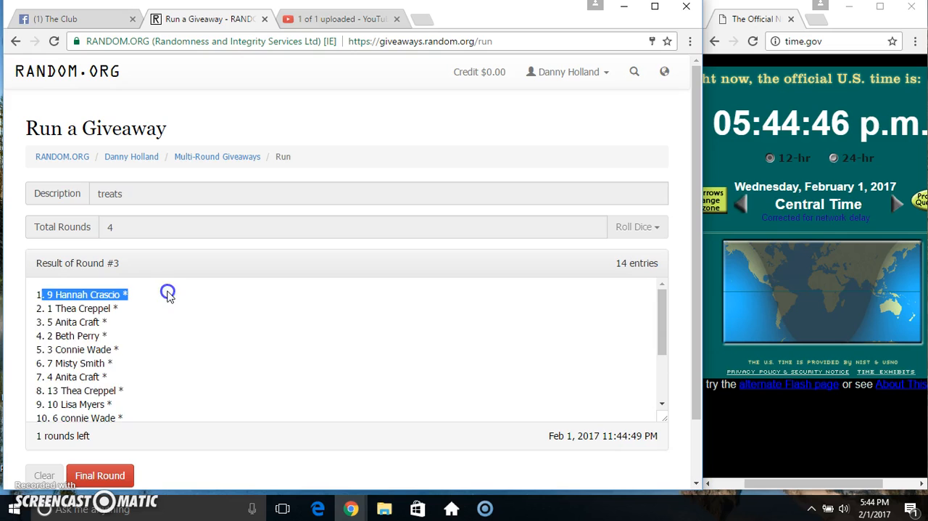
pyautogui.scroll(-3)
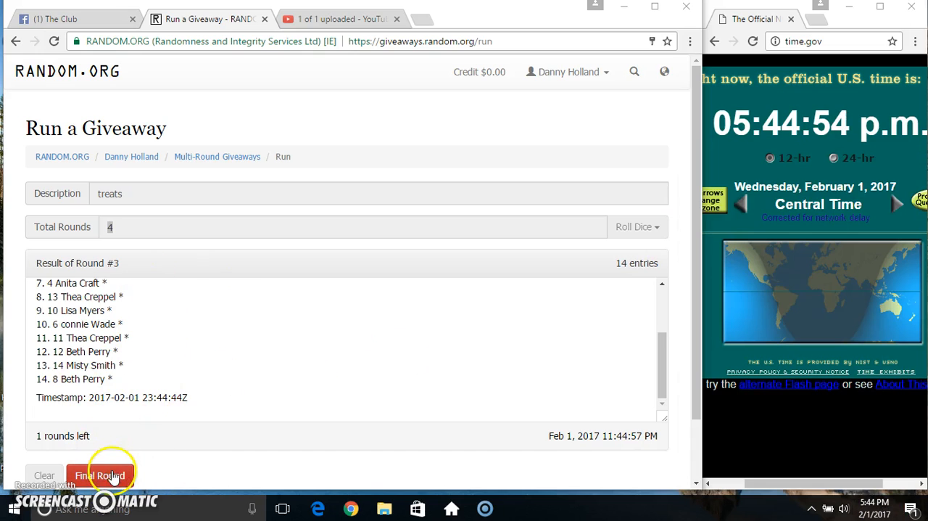
pyautogui.click(98, 475)
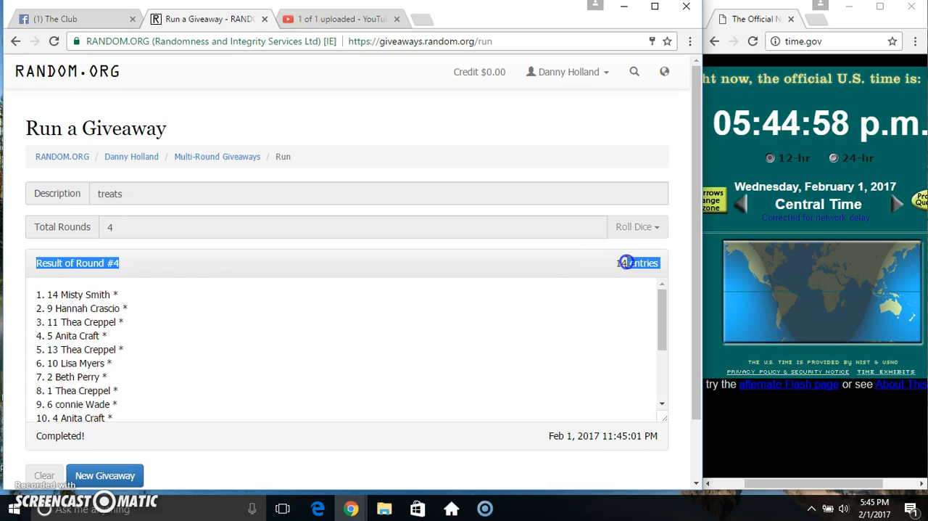
# Review the completed final list and return to the Facebook group post.
pyautogui.scroll(-3)
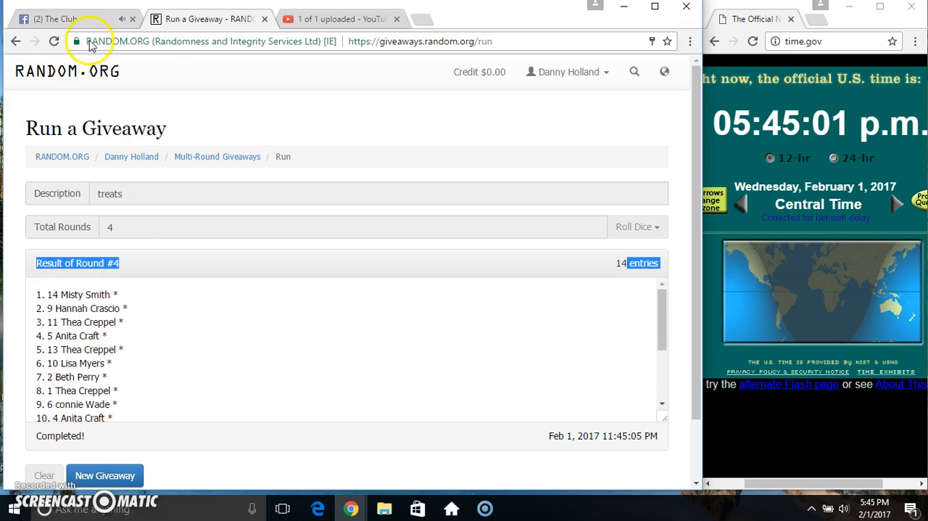
pyautogui.click(72, 18)
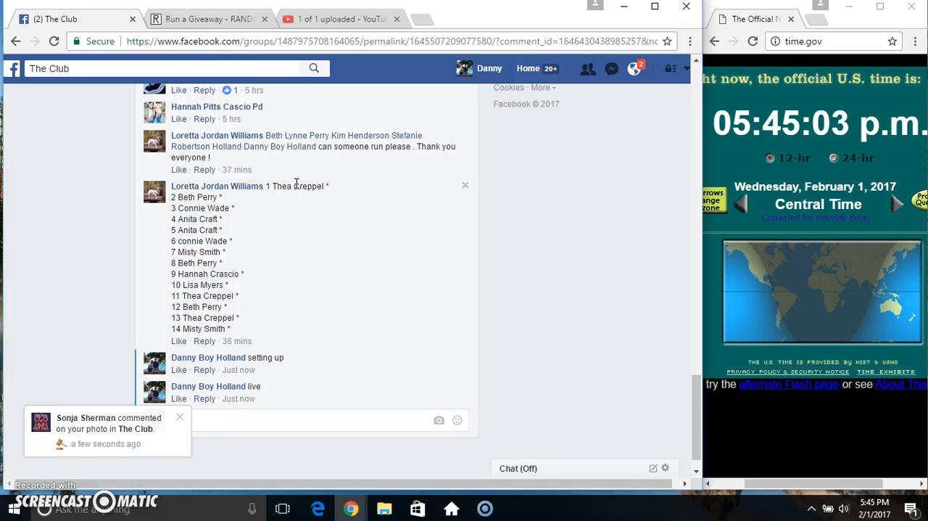